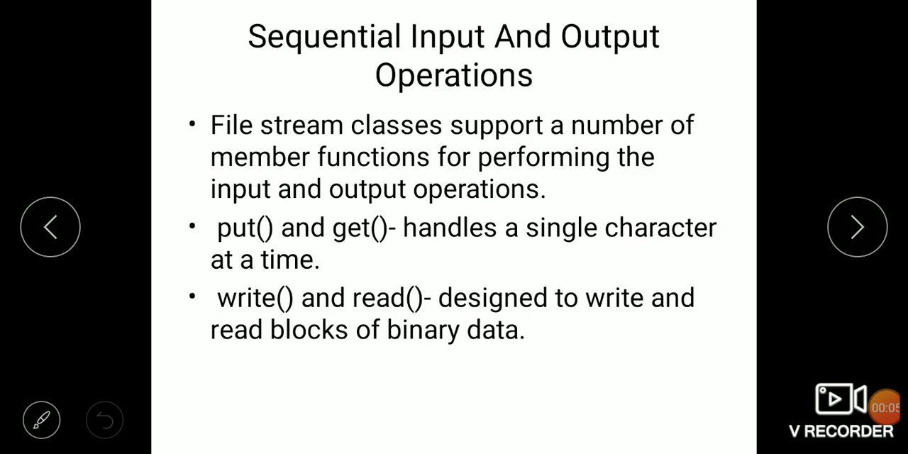
Step: Undo the red pen loop drawn around file.seekg(0) on the character I/O code slide
left_click(856, 226)
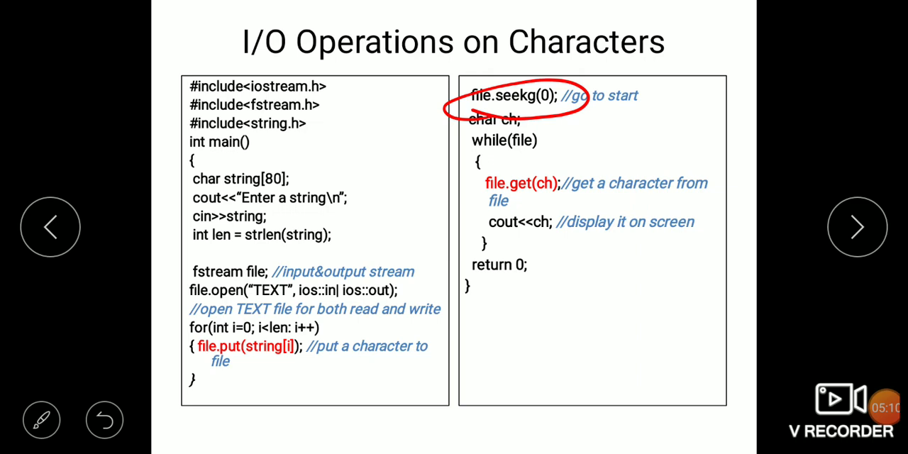
left_click(105, 419)
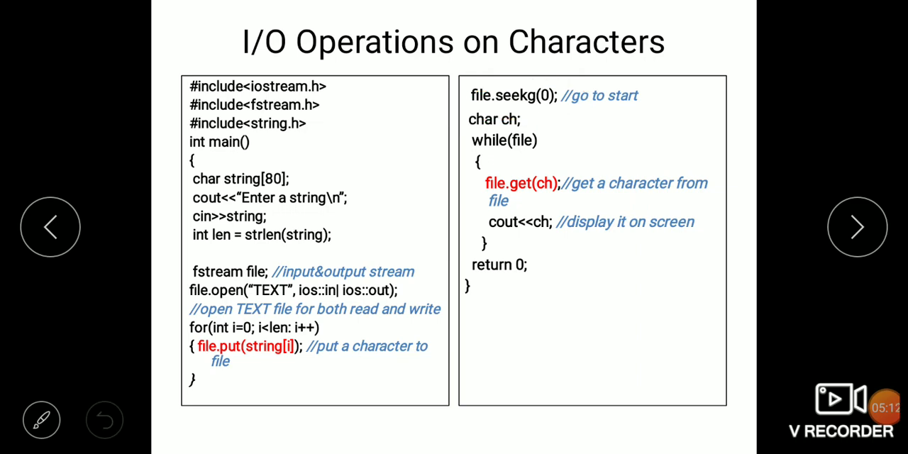